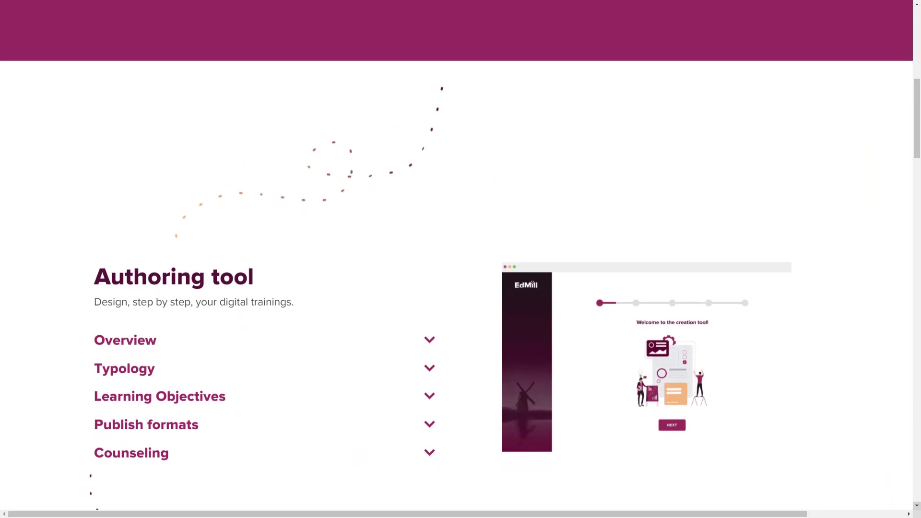
Step: Scroll down the EdMill page and start the SHOW ME THE WAY guided setup
{"action": "scroll", "scroll_direction": "down", "scroll_amount": 3}
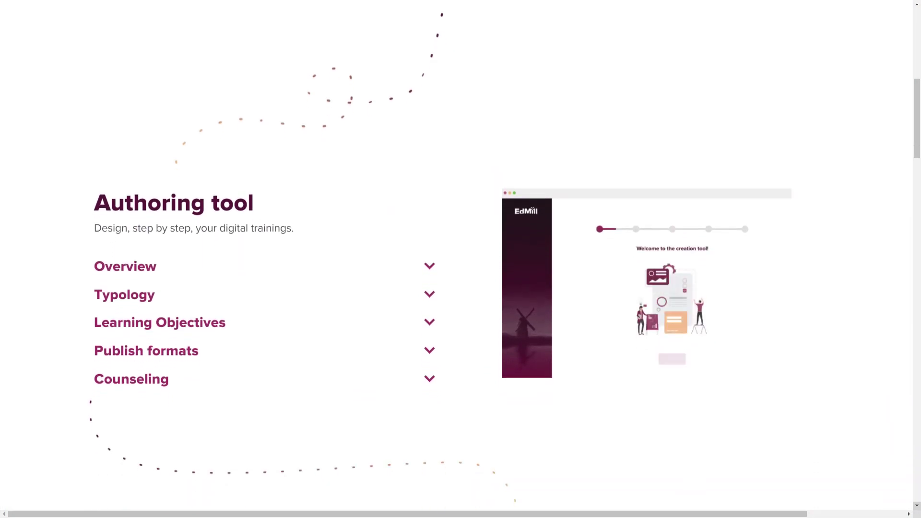
{"action": "scroll", "scroll_direction": "down", "scroll_amount": 3}
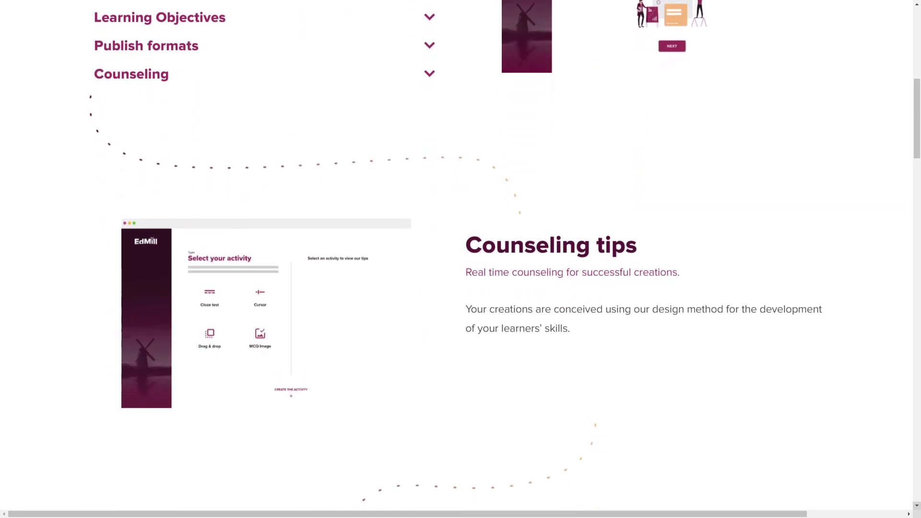
{"action": "scroll", "scroll_direction": "down", "scroll_amount": 3}
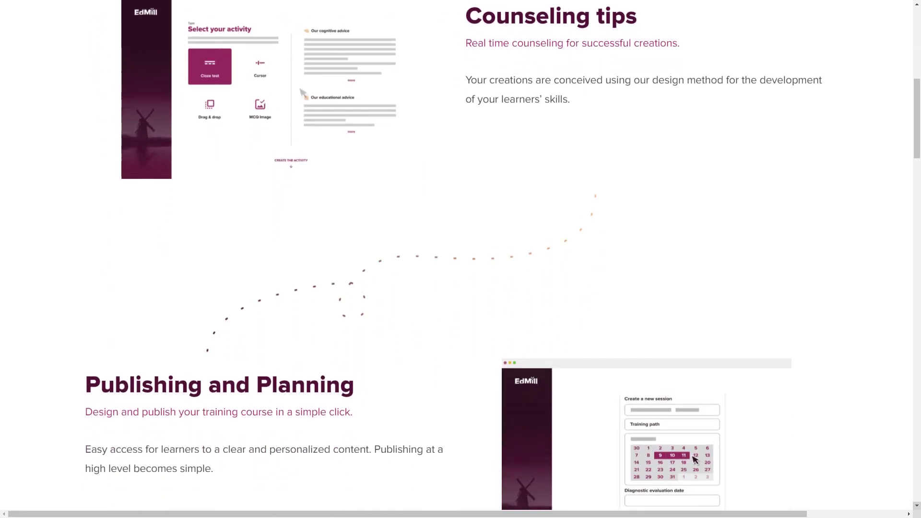
{"action": "scroll", "scroll_direction": "down", "scroll_amount": 3}
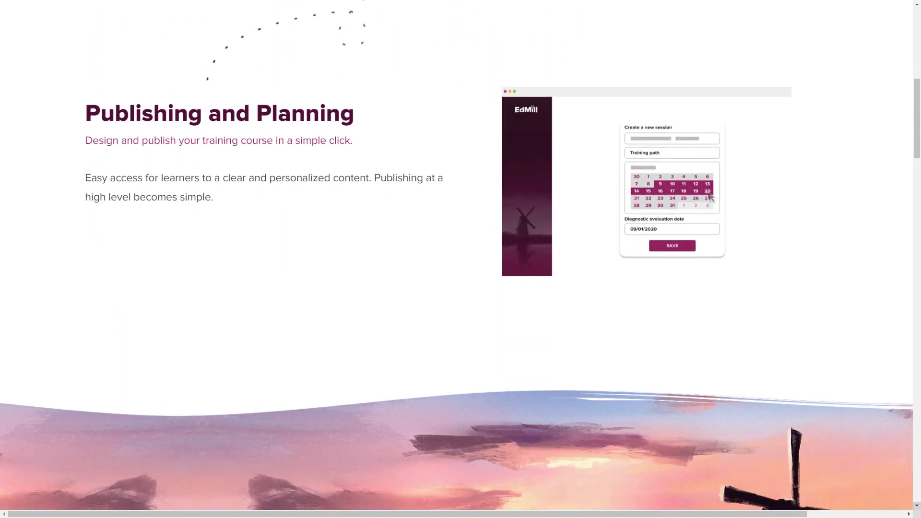
{"action": "scroll", "scroll_direction": "down", "scroll_amount": 3}
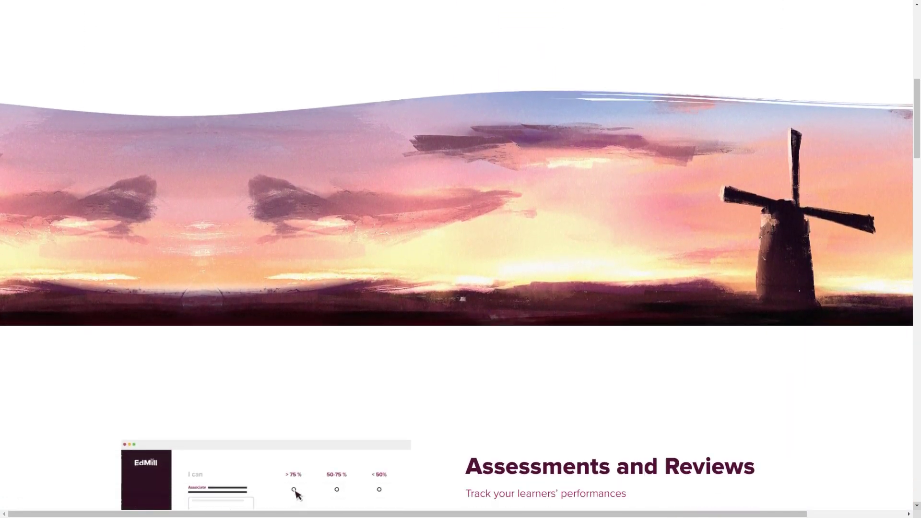
{"action": "scroll", "scroll_direction": "down", "scroll_amount": 3}
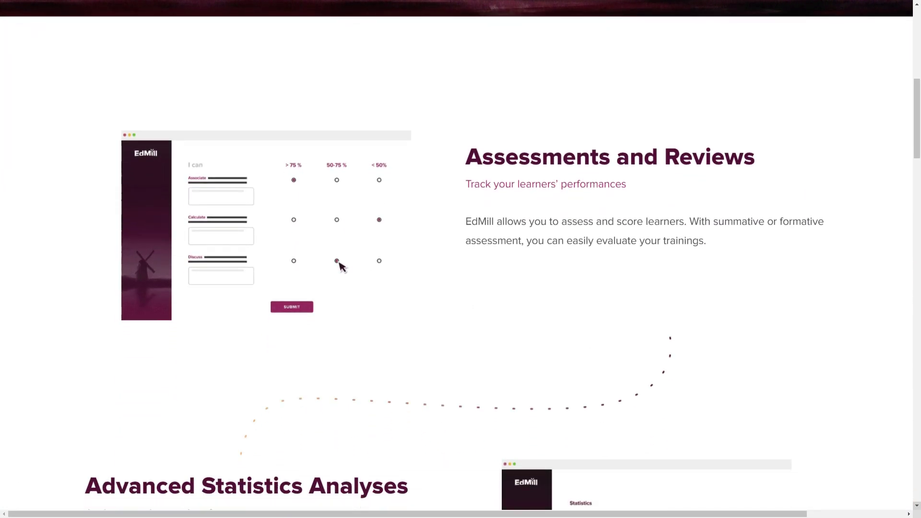
{"action": "scroll", "scroll_direction": "down", "scroll_amount": 3}
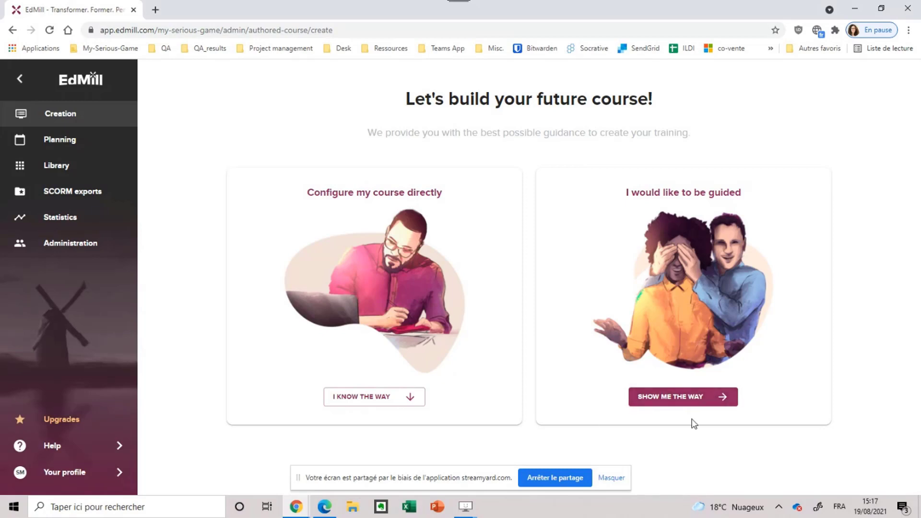
{"action": "left_click", "coordinate": [681, 396]}
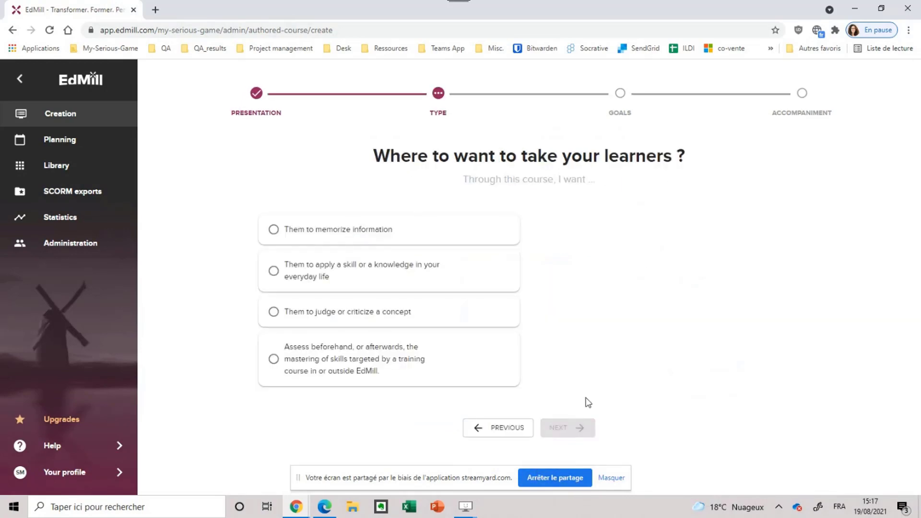
Step: Choose 'Them to apply a skill or a knowledge in your everyday life' as the course aim
{"action": "left_click", "coordinate": [273, 271]}
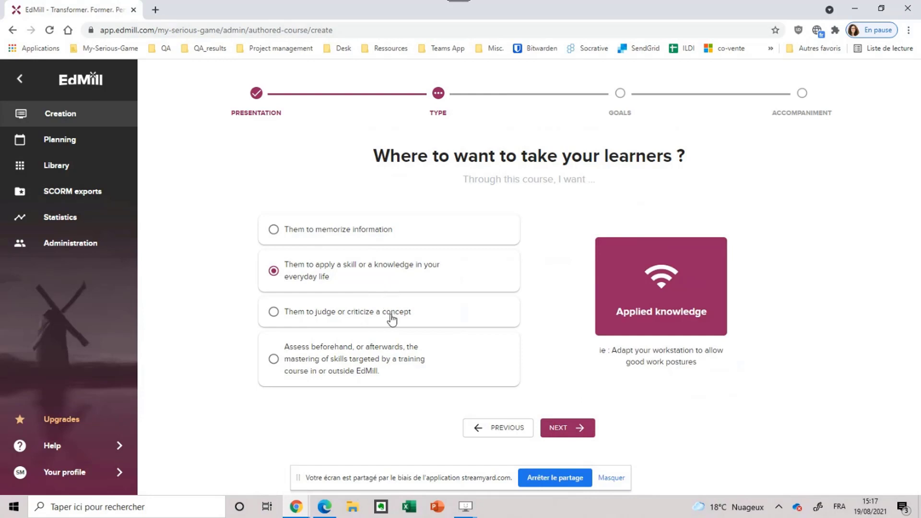
{"action": "left_click", "coordinate": [273, 312]}
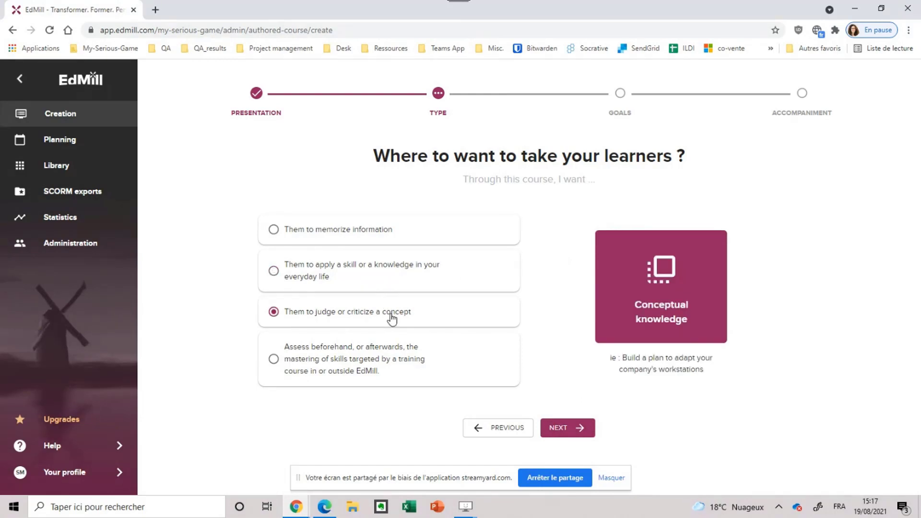
{"action": "mouse_move", "coordinate": [366, 235]}
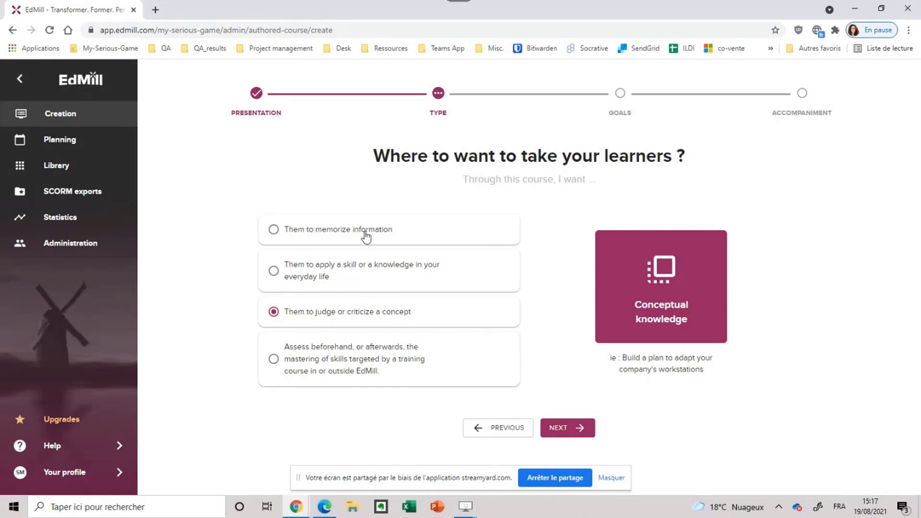
{"action": "left_click", "coordinate": [273, 270]}
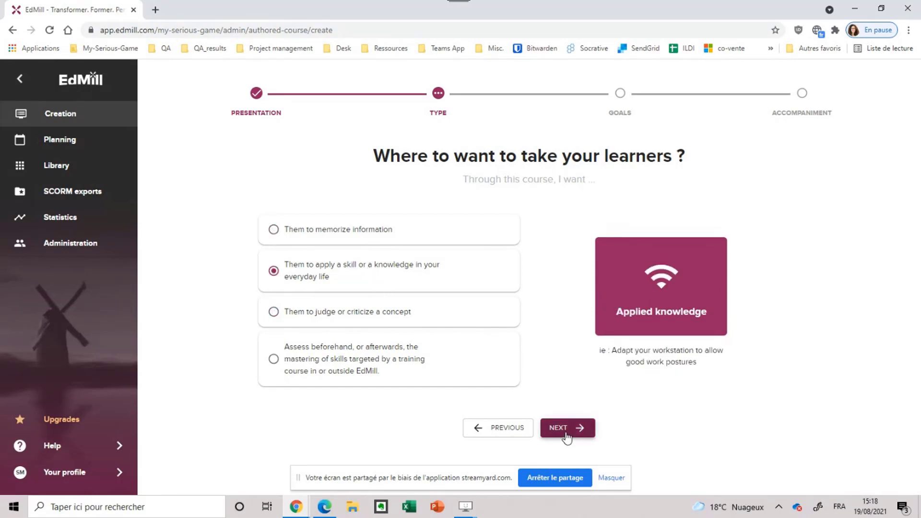
{"action": "mouse_move", "coordinate": [571, 432]}
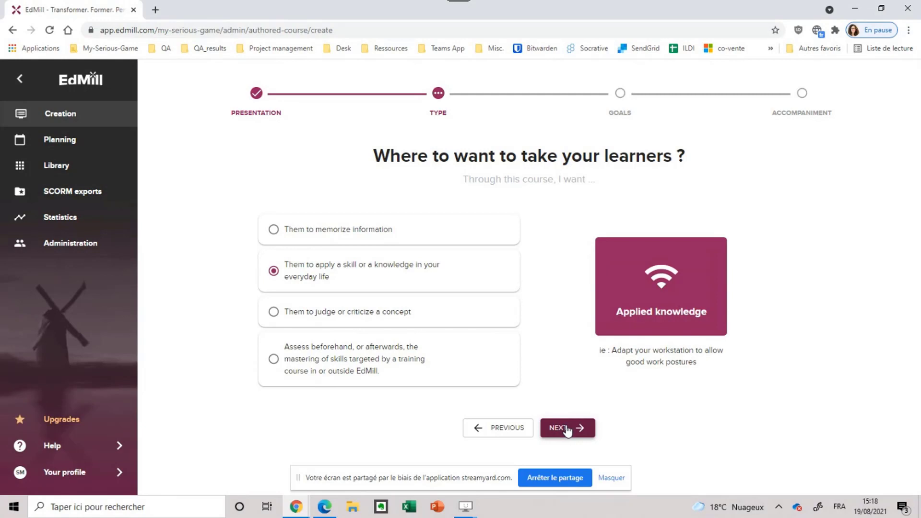
Step: Set the main goal to Analyze Teams app creation stakes
{"action": "left_click", "coordinate": [565, 427]}
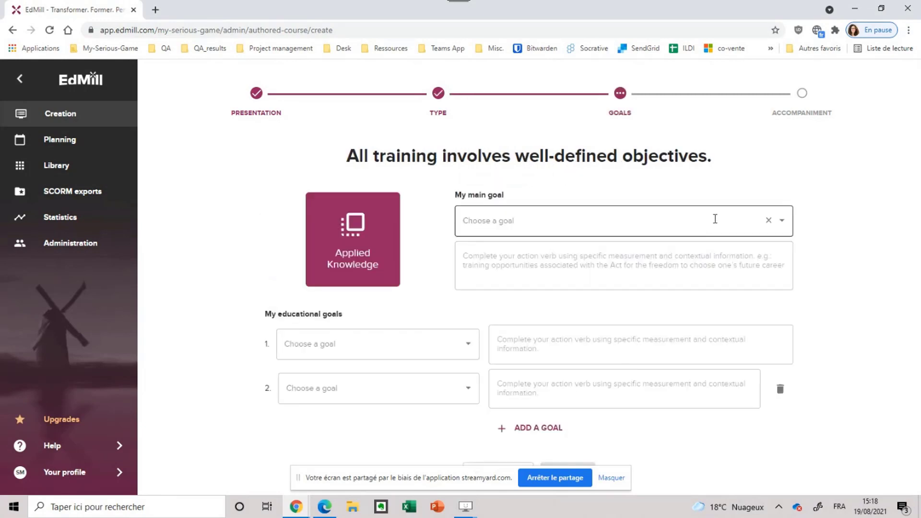
{"action": "left_click", "coordinate": [617, 220]}
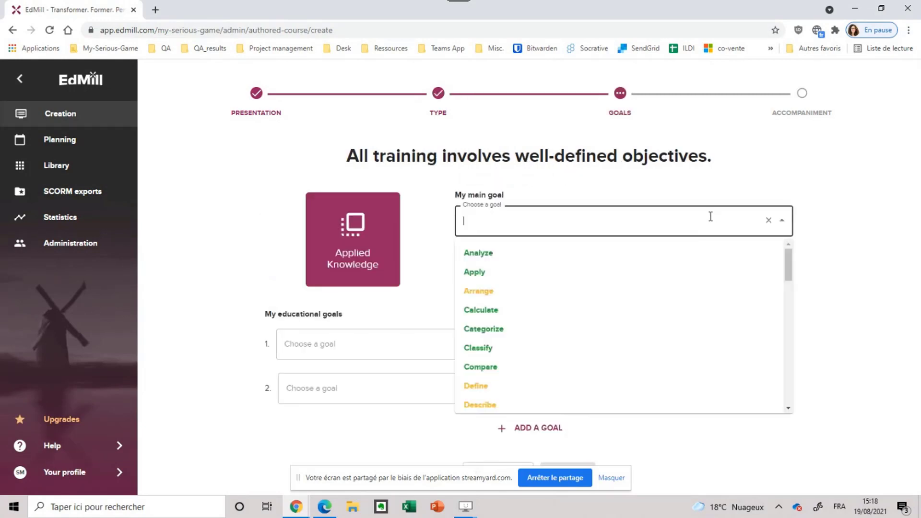
{"action": "mouse_move", "coordinate": [566, 260]}
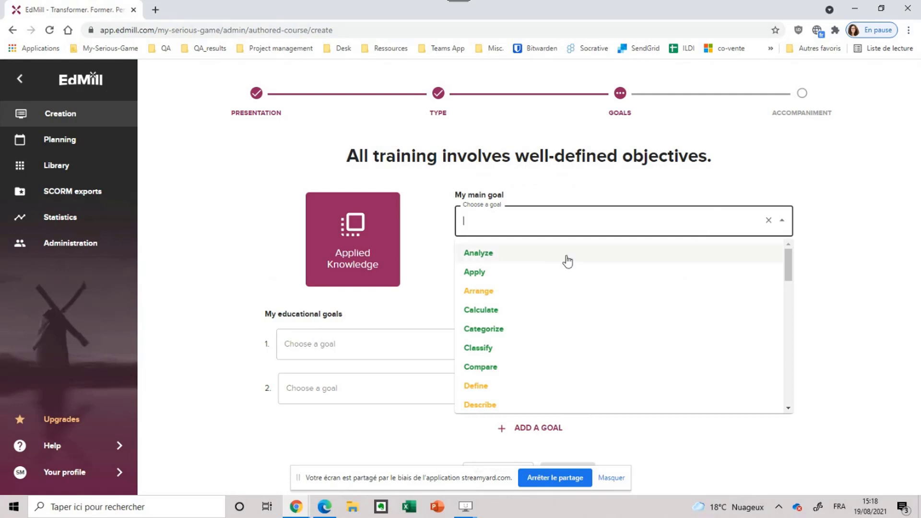
{"action": "left_click", "coordinate": [478, 253]}
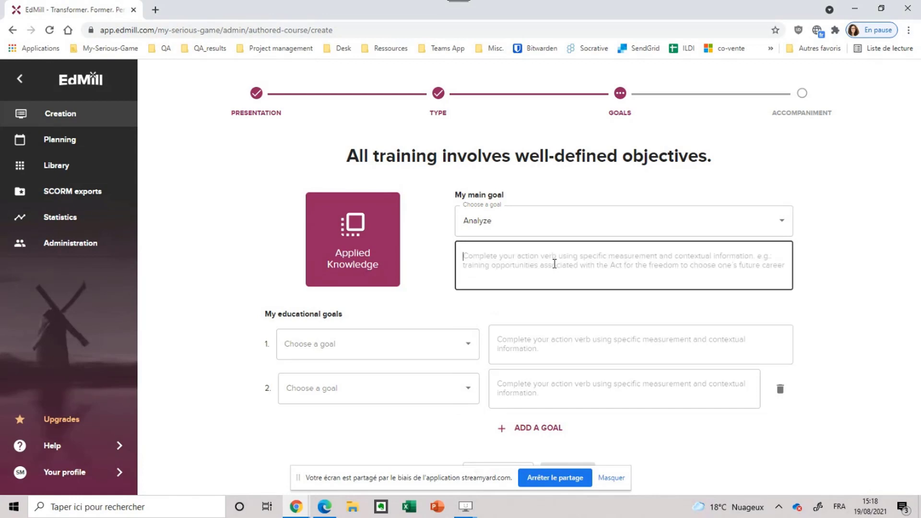
{"action": "type", "text": "what is at stake with Teams app creation"}
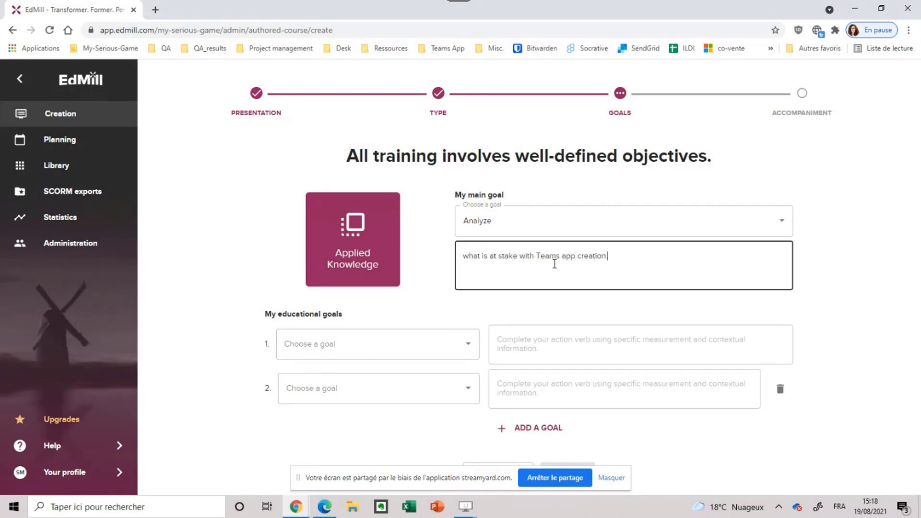
{"action": "type", "text": "..."}
{"action": "left_click", "coordinate": [377, 343]}
{"action": "type", "text": "Compare"}
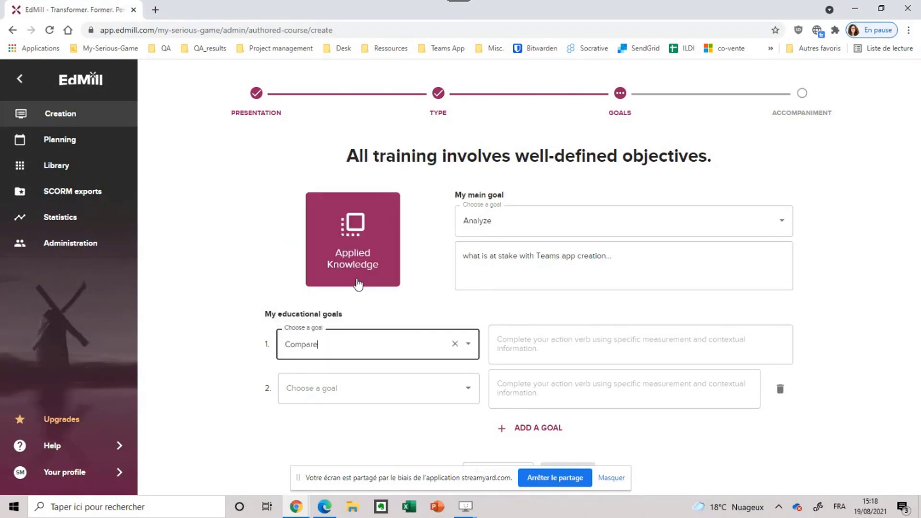
Step: Pick Compare and Describe as educational goals 1 and 2, then continue
{"action": "left_click", "coordinate": [378, 388]}
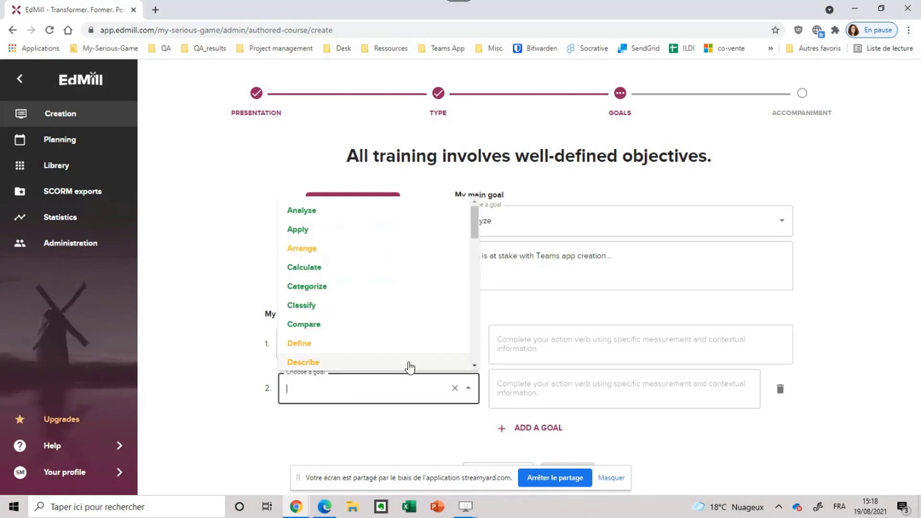
{"action": "type", "text": "sc"}
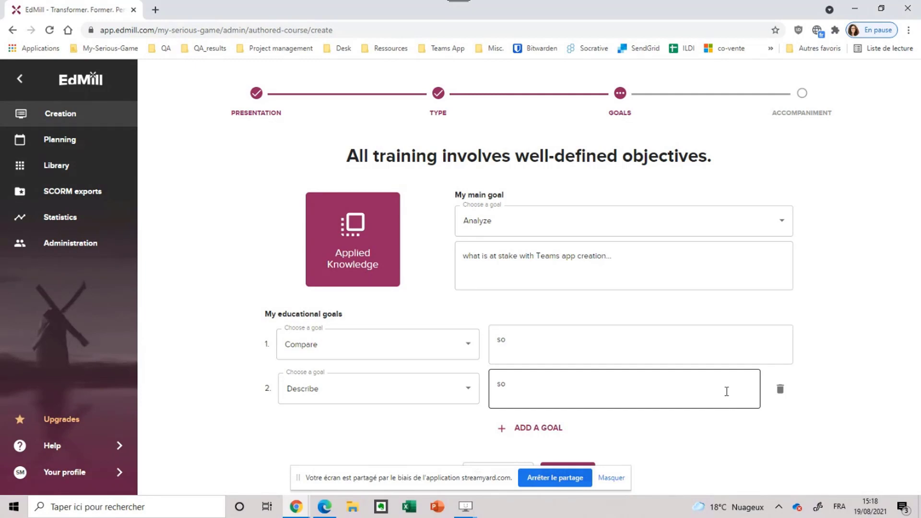
{"action": "left_click", "coordinate": [566, 467]}
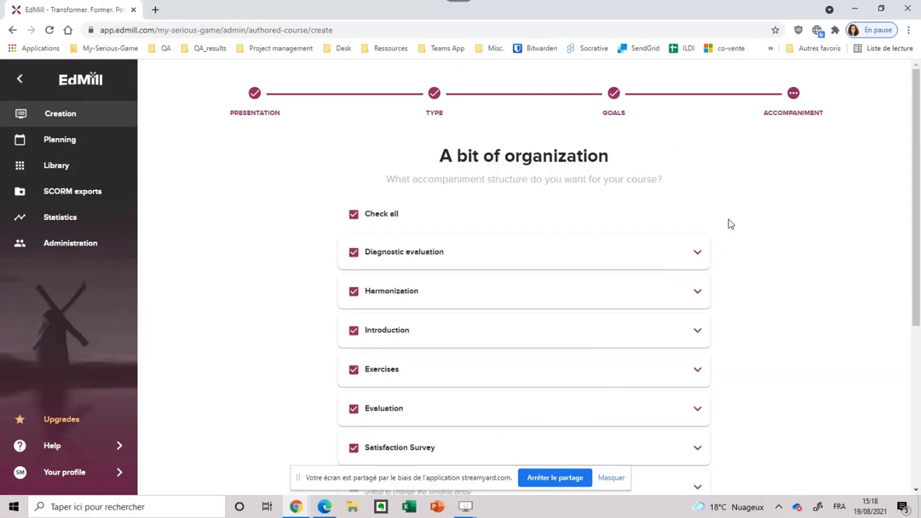
Step: Review the structure checklist down to the 90-day and 120-day evaluation stages
{"action": "scroll", "scroll_direction": "down", "scroll_amount": 3}
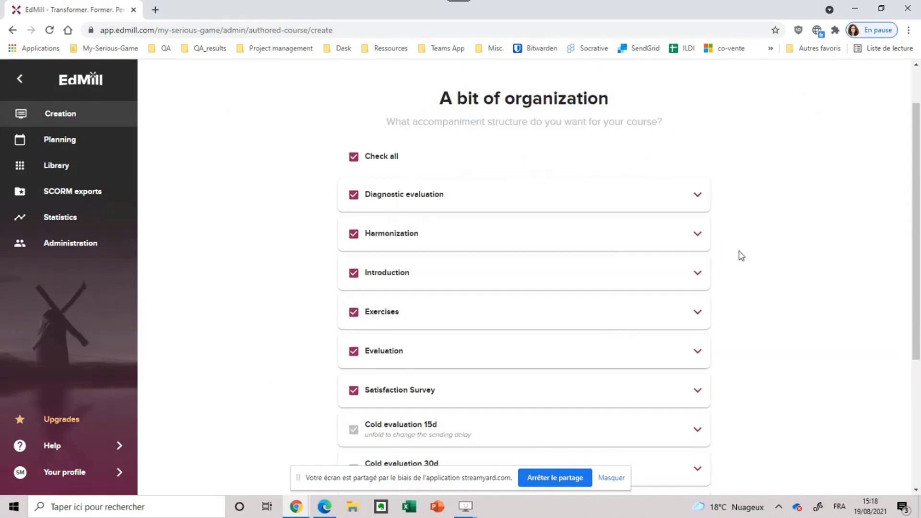
{"action": "mouse_move", "coordinate": [483, 197]}
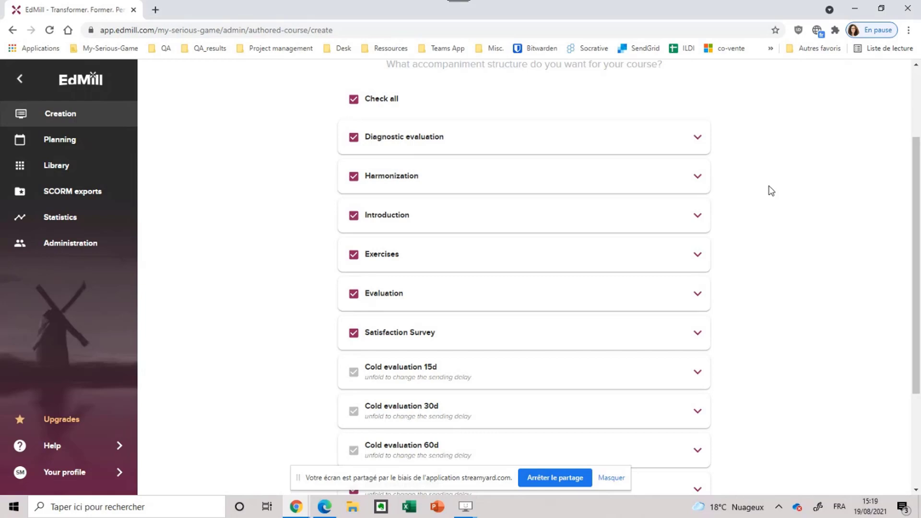
{"action": "mouse_move", "coordinate": [779, 206]}
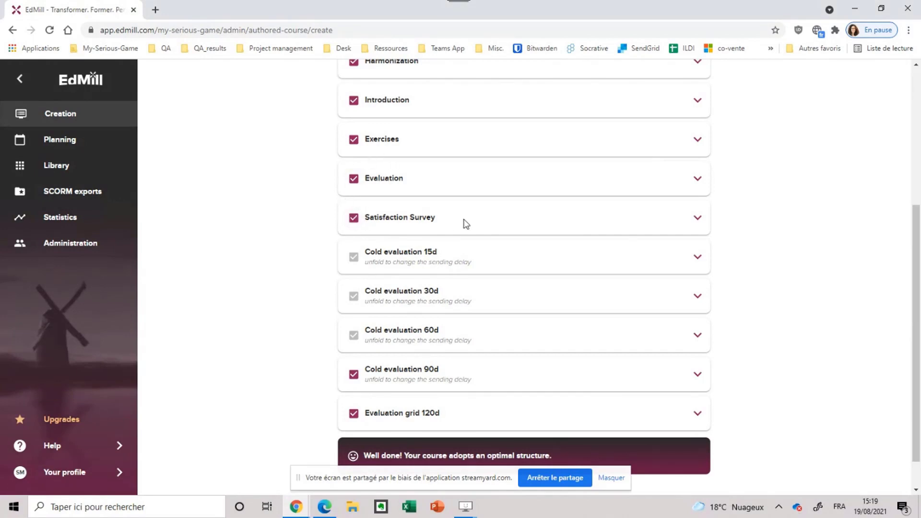
{"action": "scroll", "scroll_direction": "down", "scroll_amount": 3}
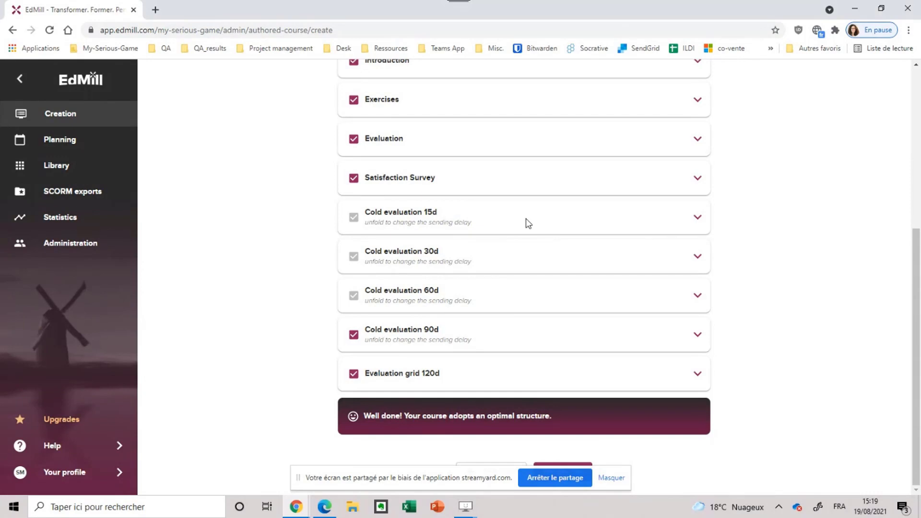
{"action": "mouse_move", "coordinate": [466, 233]}
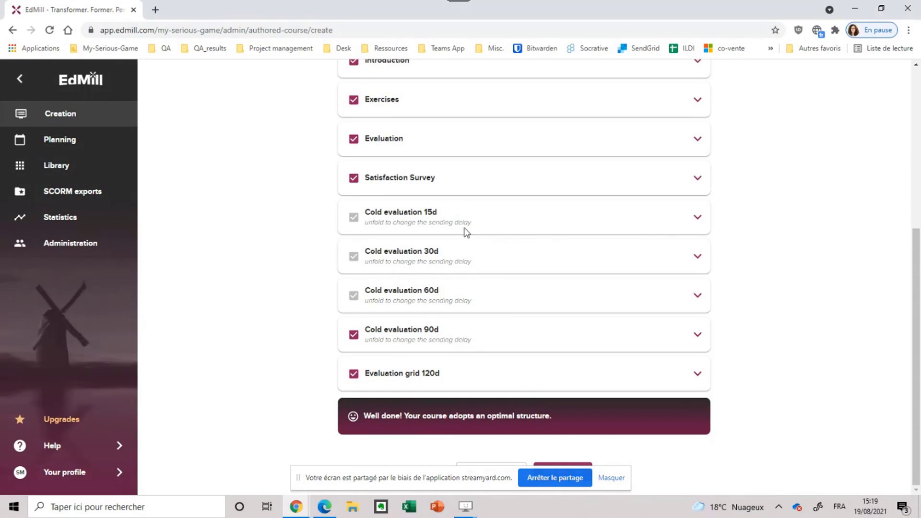
{"action": "mouse_move", "coordinate": [444, 298]}
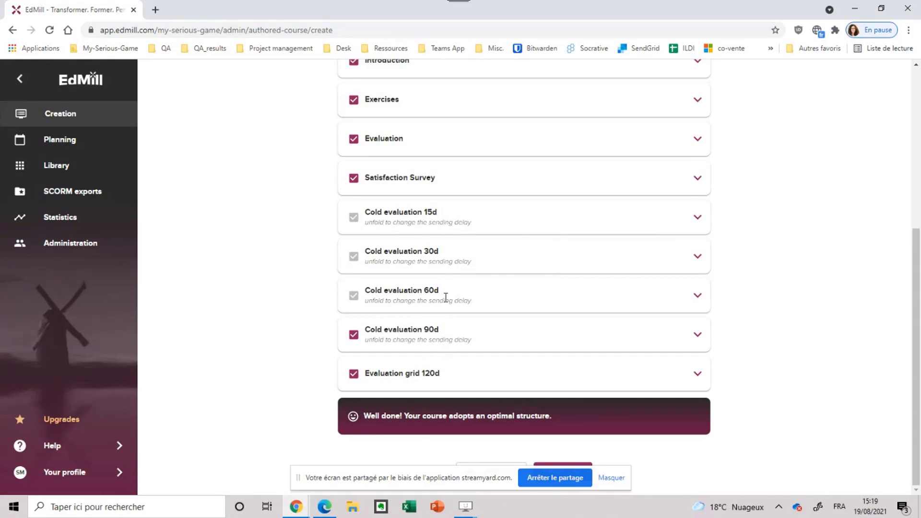
{"action": "mouse_move", "coordinate": [588, 229]}
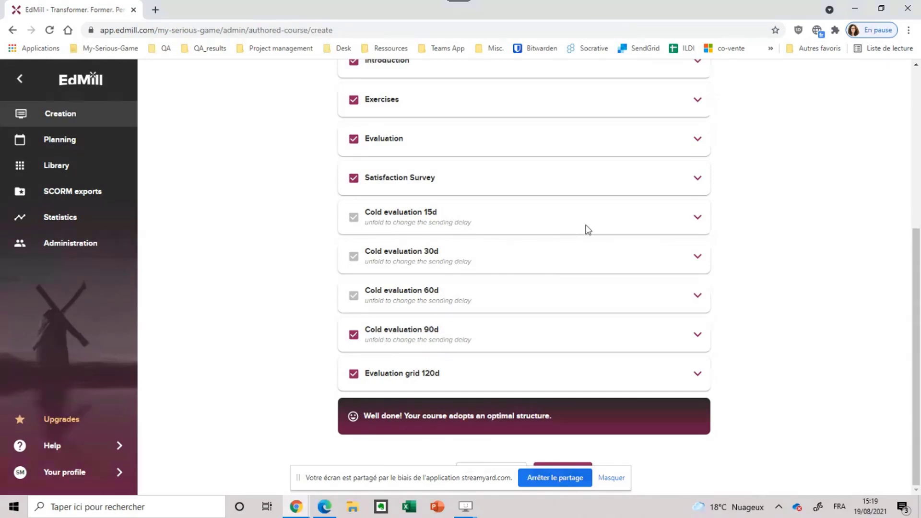
{"action": "mouse_move", "coordinate": [589, 222]}
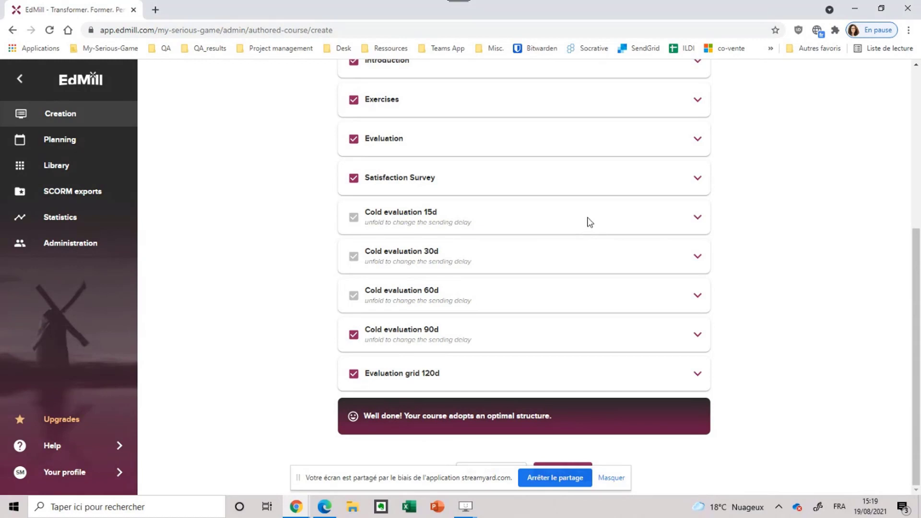
{"action": "mouse_move", "coordinate": [508, 217]}
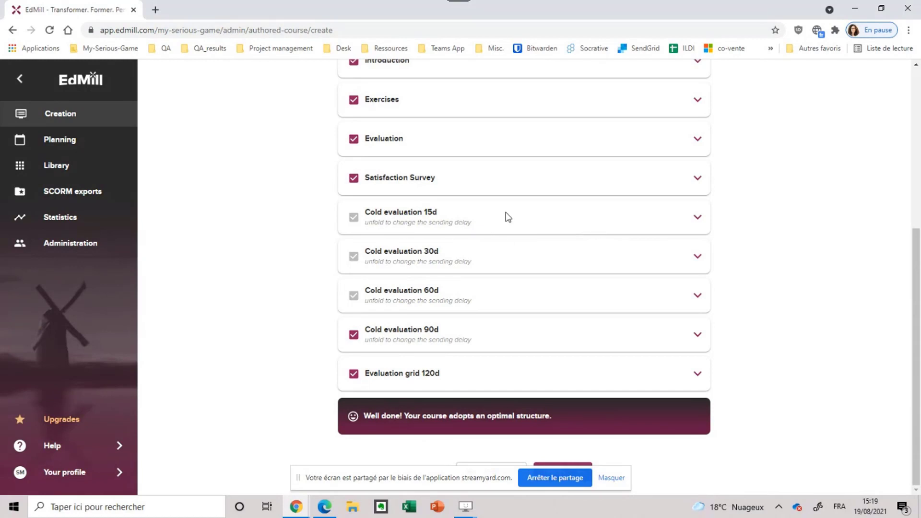
{"action": "mouse_move", "coordinate": [522, 232]}
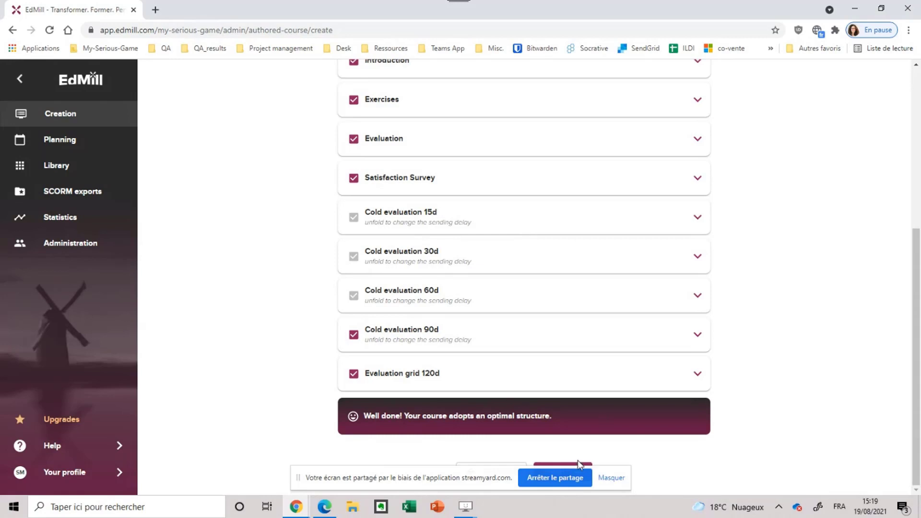
{"action": "mouse_move", "coordinate": [792, 236]}
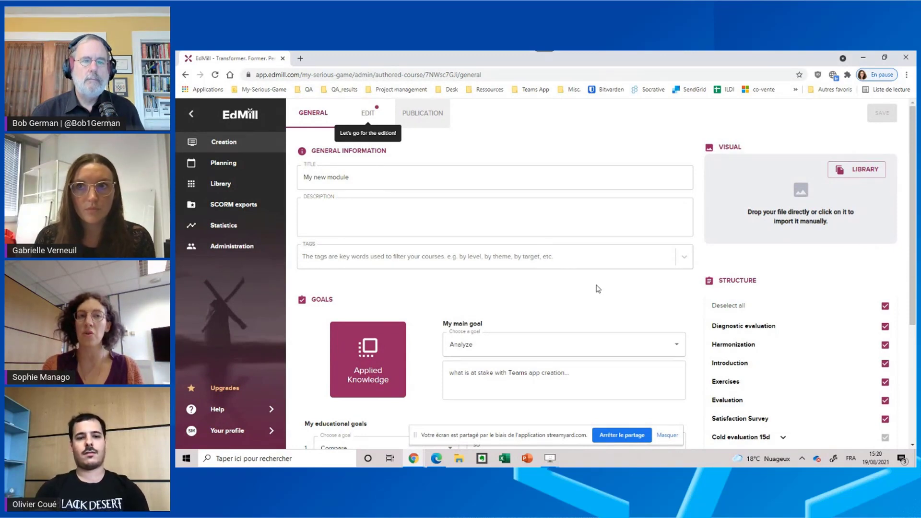
{"action": "mouse_move", "coordinate": [692, 213]}
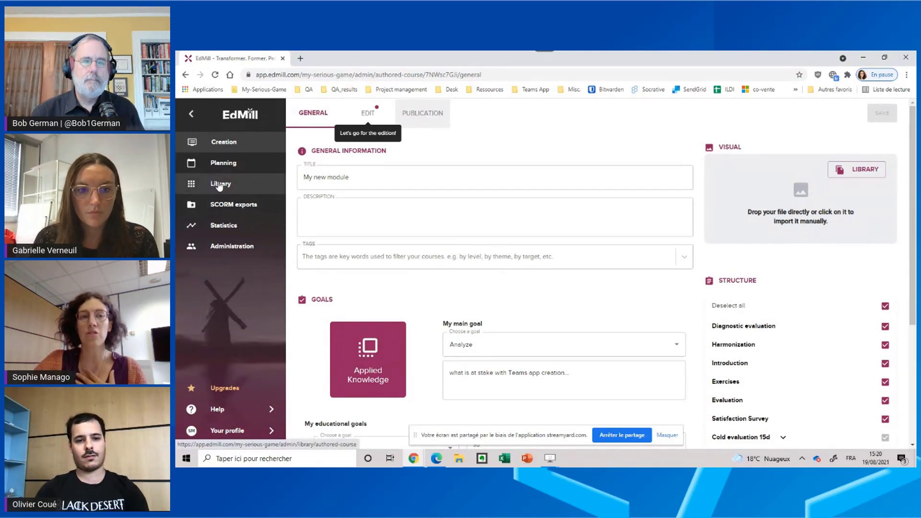
Step: Open Library from the left sidebar to list authored courses
{"action": "left_click", "coordinate": [220, 183]}
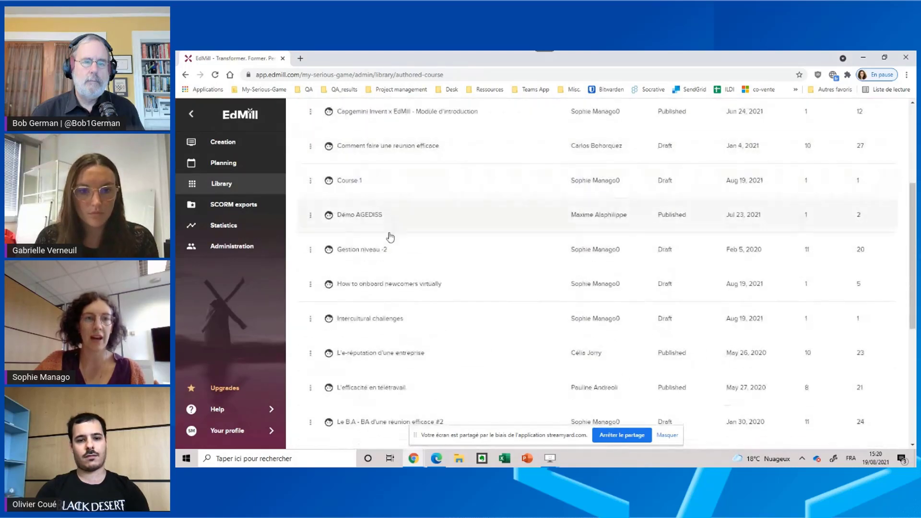
Step: Edit 'How to onboard newcomers virtually' from its three-dot menu
{"action": "left_click", "coordinate": [310, 283]}
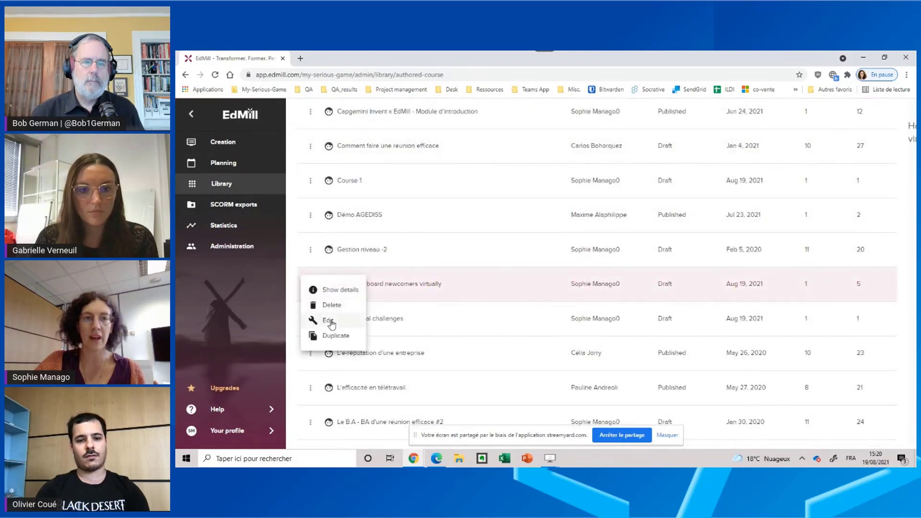
{"action": "left_click", "coordinate": [328, 320]}
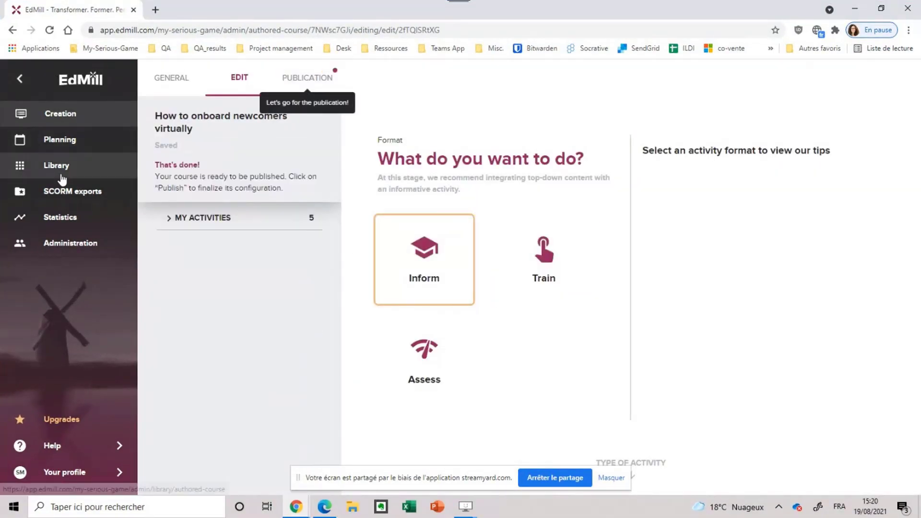
Step: Expand My Activities and view the webcam welcome, Challenges, and Risks : evaluation activities
{"action": "left_click", "coordinate": [202, 217]}
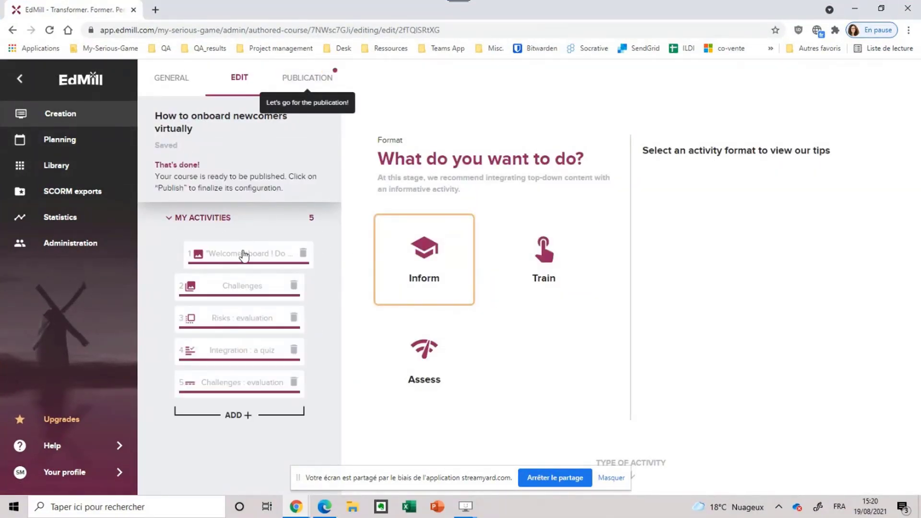
{"action": "left_click", "coordinate": [243, 254]}
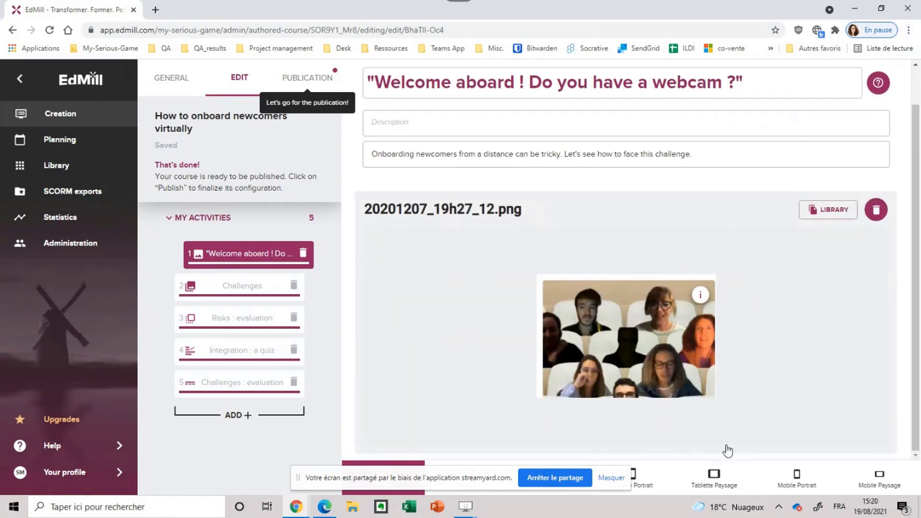
{"action": "left_click", "coordinate": [246, 286]}
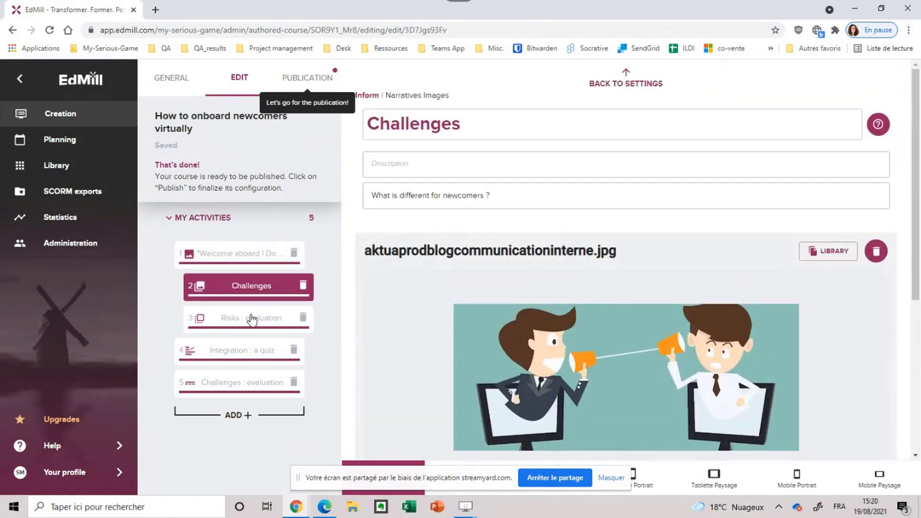
{"action": "left_click", "coordinate": [247, 317]}
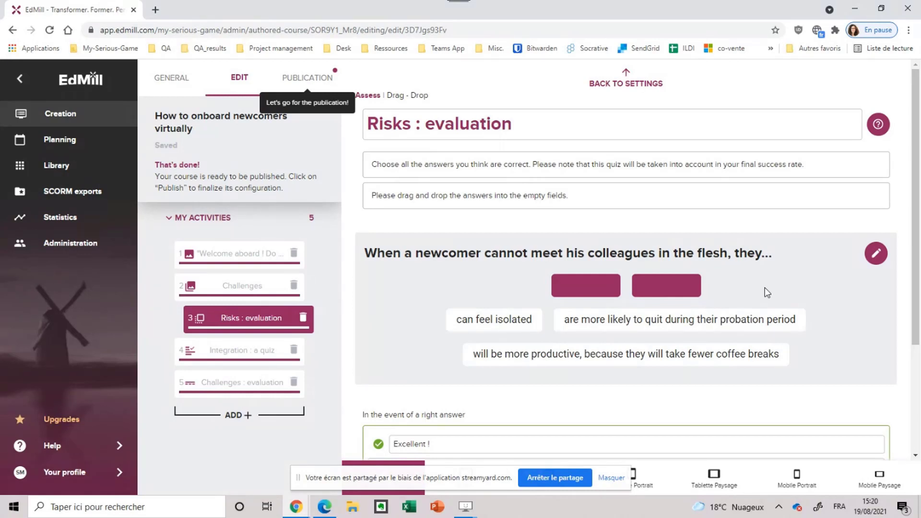
{"action": "mouse_move", "coordinate": [347, 413]}
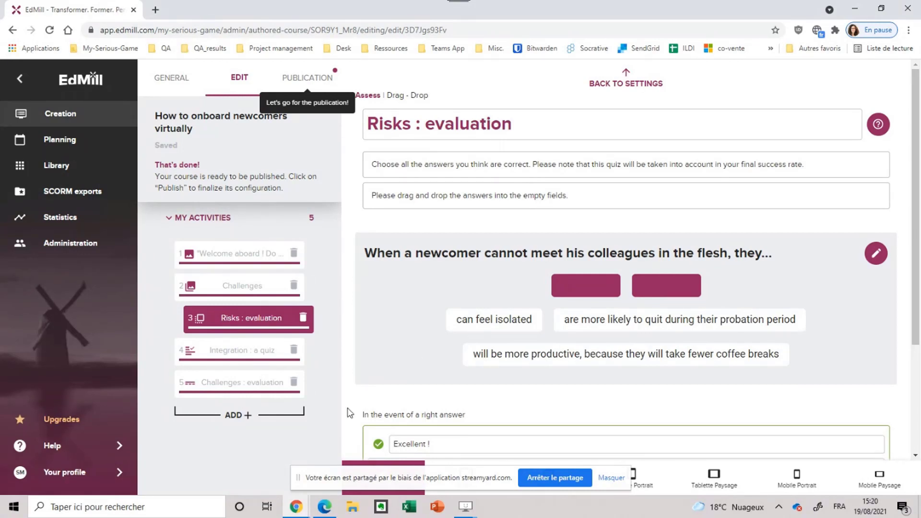
{"action": "mouse_move", "coordinate": [324, 507]}
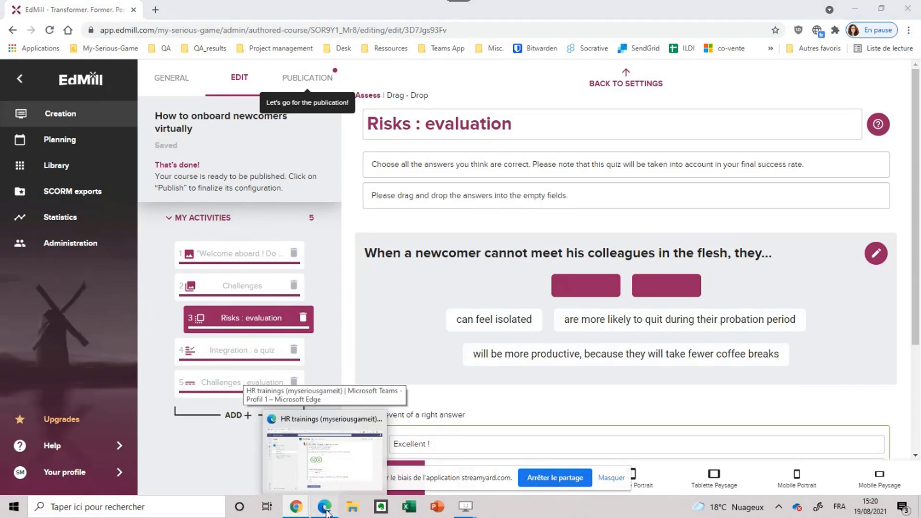
Step: Switch to Teams' HR trainings channel and show the apps flyout listing EdMill
{"action": "left_click", "coordinate": [324, 507]}
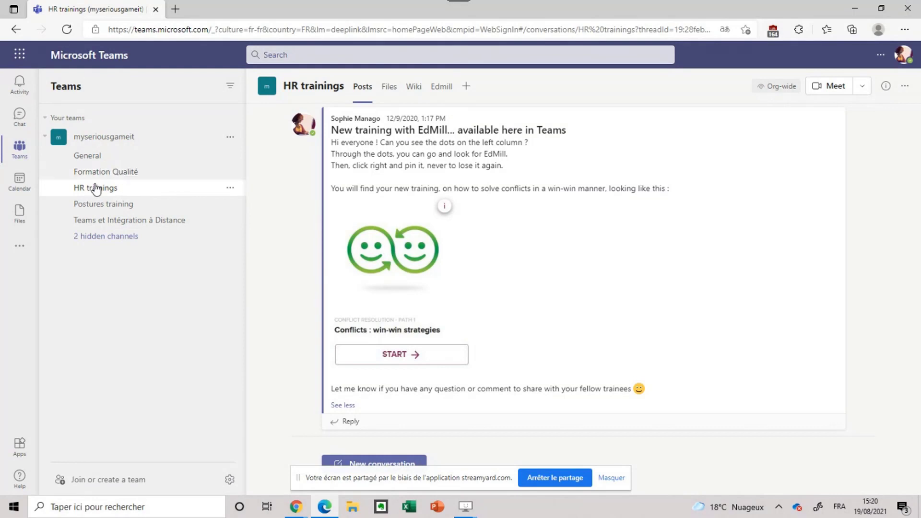
{"action": "mouse_move", "coordinate": [166, 194]}
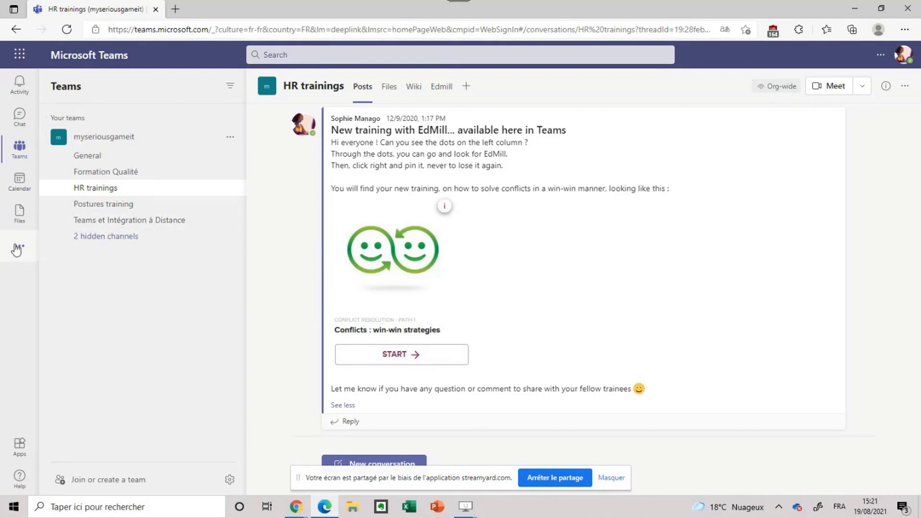
{"action": "left_click", "coordinate": [18, 246]}
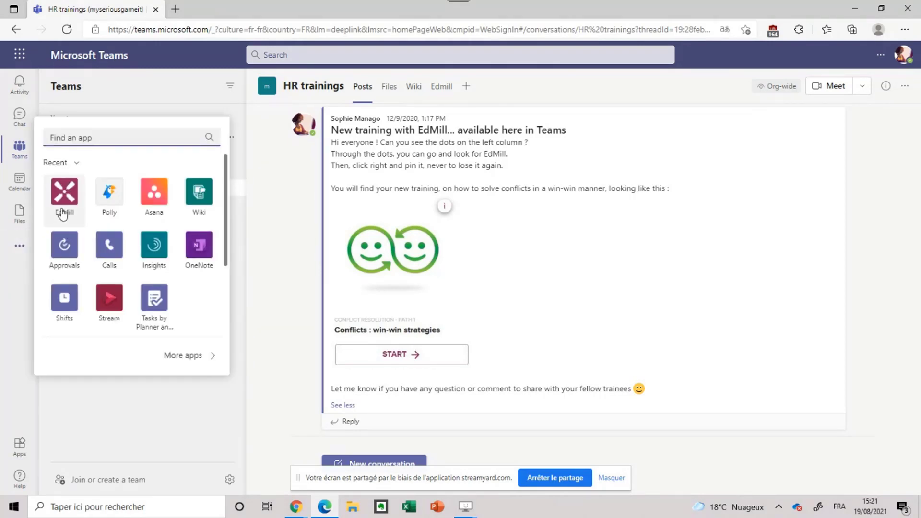
{"action": "mouse_move", "coordinate": [67, 199]}
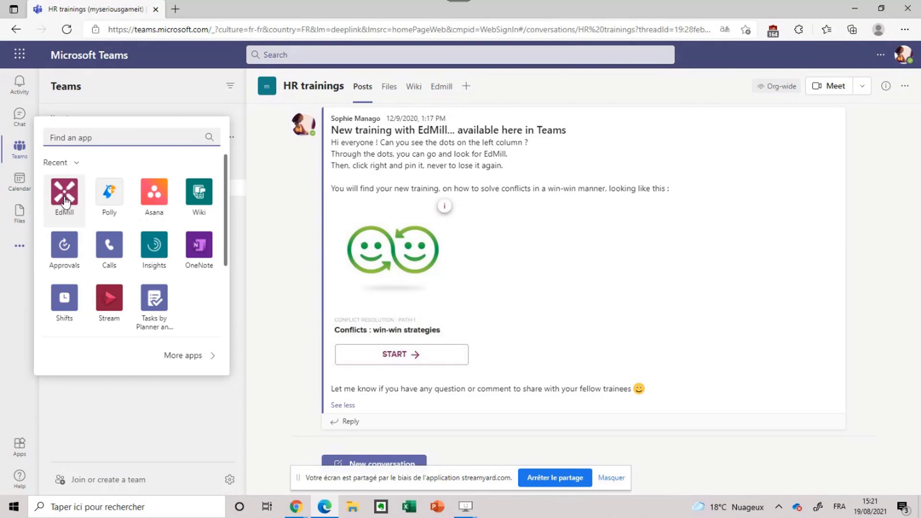
Step: Launch EdMill in Teams and continue Onboard newcomers virtually from the Dashboard
{"action": "left_click", "coordinate": [63, 193]}
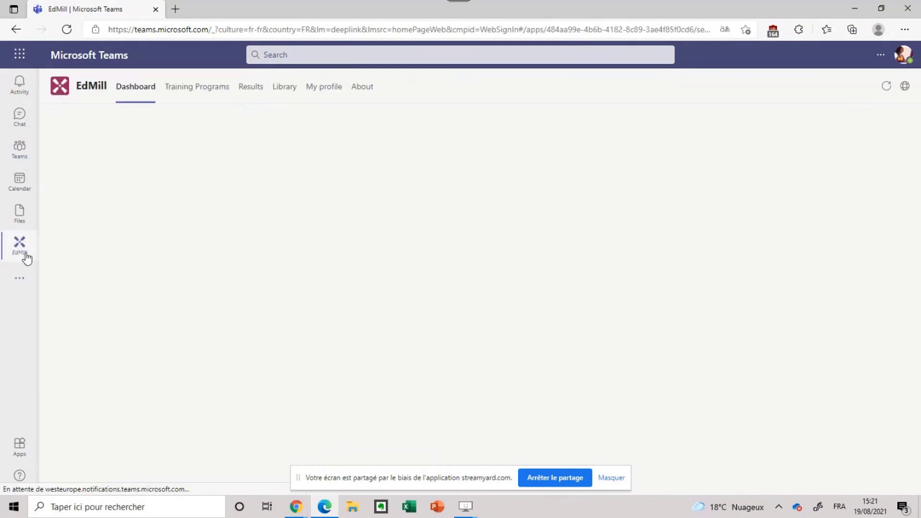
{"action": "right_click", "coordinate": [19, 244]}
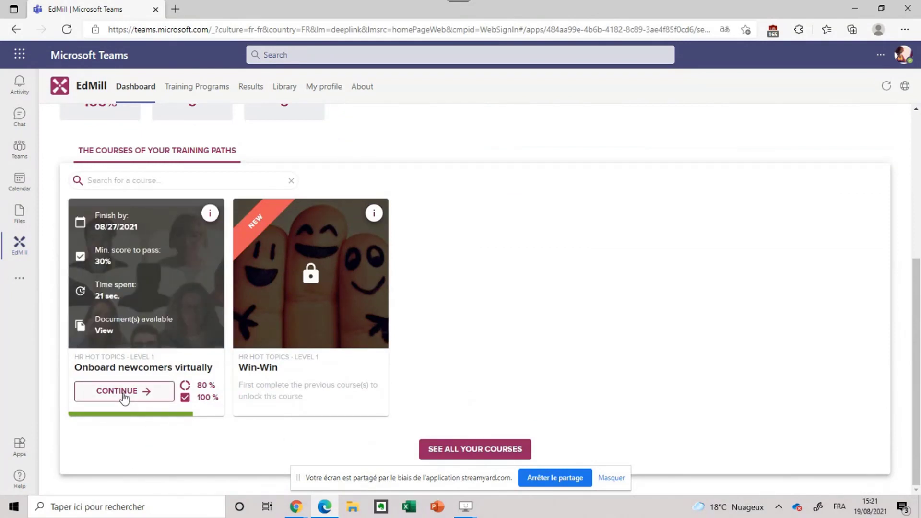
{"action": "mouse_move", "coordinate": [123, 398]}
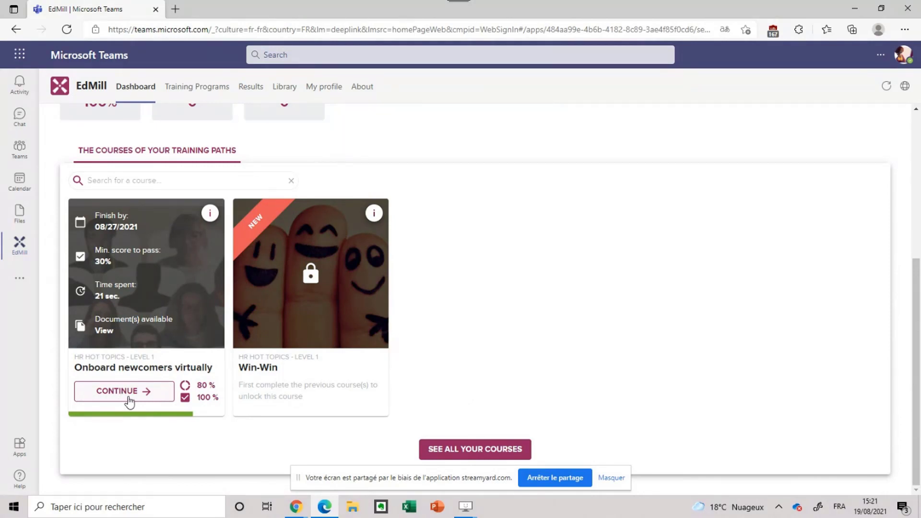
{"action": "mouse_move", "coordinate": [130, 403]}
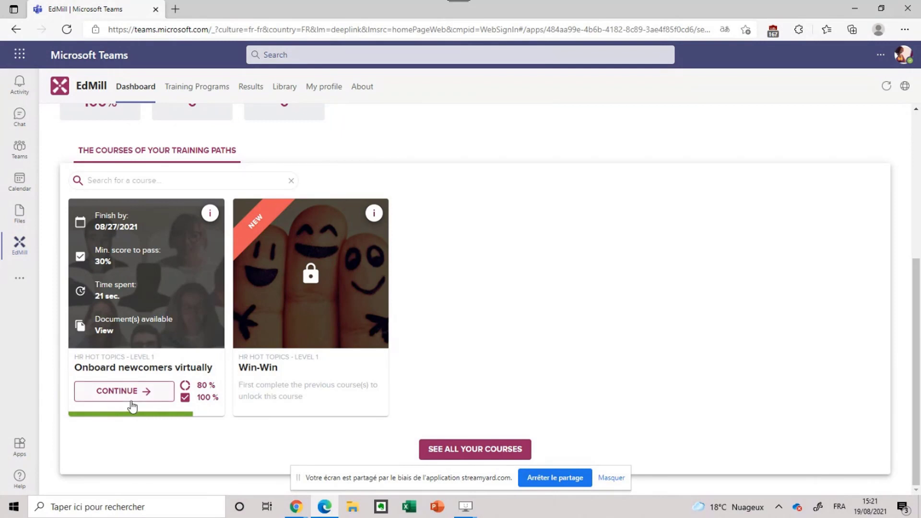
{"action": "left_click", "coordinate": [123, 390]}
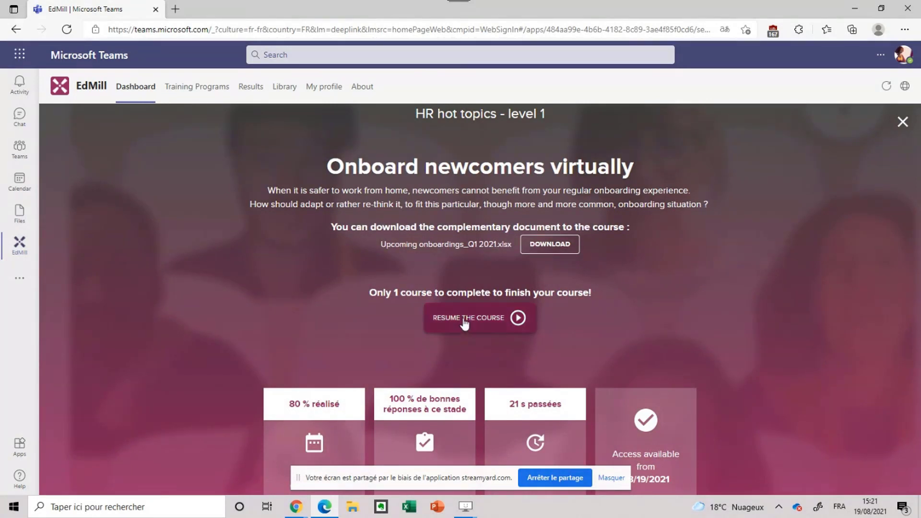
Step: Resume the course and click into the first blank of Challenges : evaluation
{"action": "left_click", "coordinate": [478, 317]}
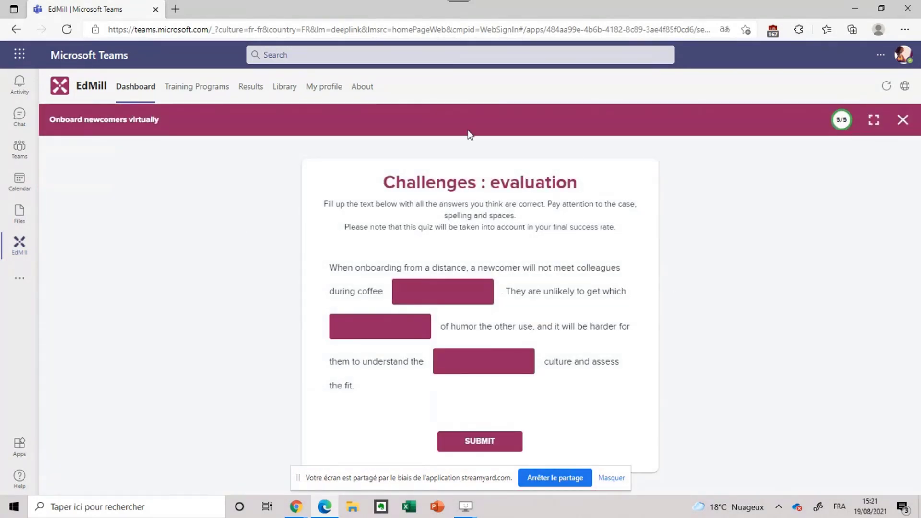
{"action": "mouse_move", "coordinate": [605, 398]}
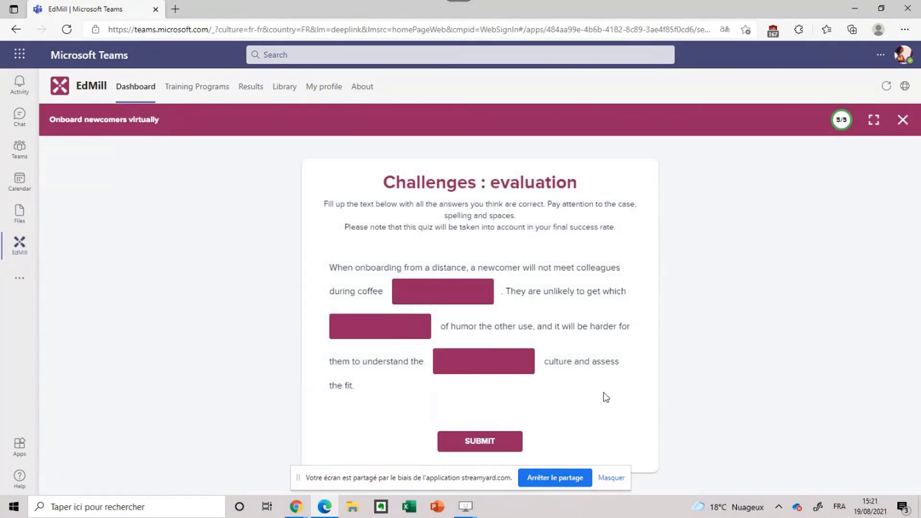
{"action": "left_click", "coordinate": [443, 291]}
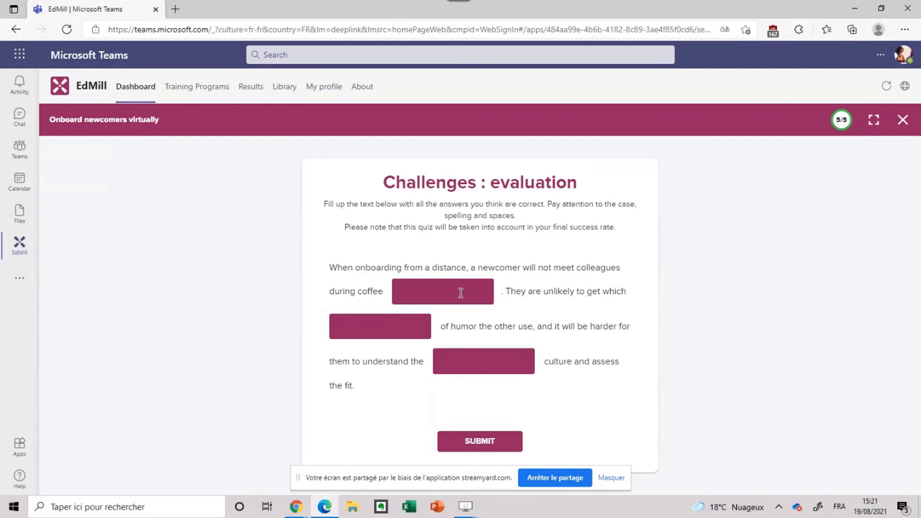
{"action": "mouse_move", "coordinate": [462, 424]}
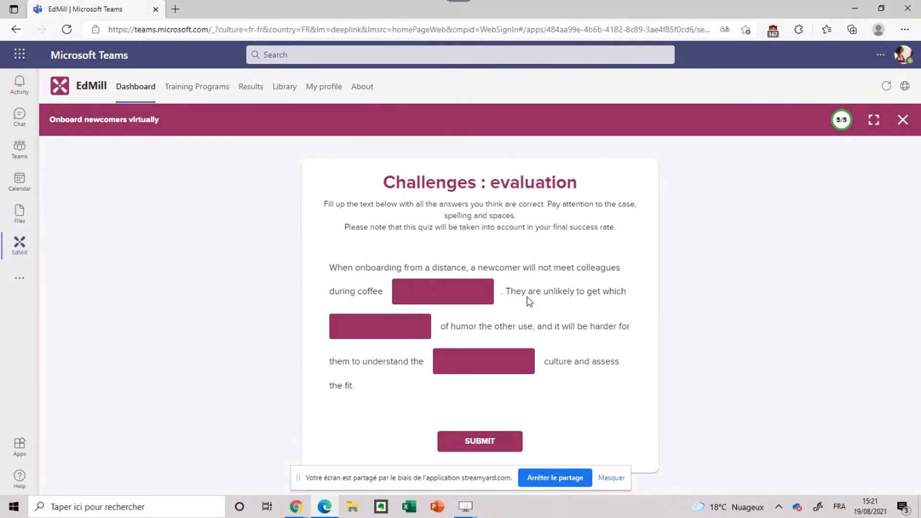
{"action": "mouse_move", "coordinate": [524, 293]}
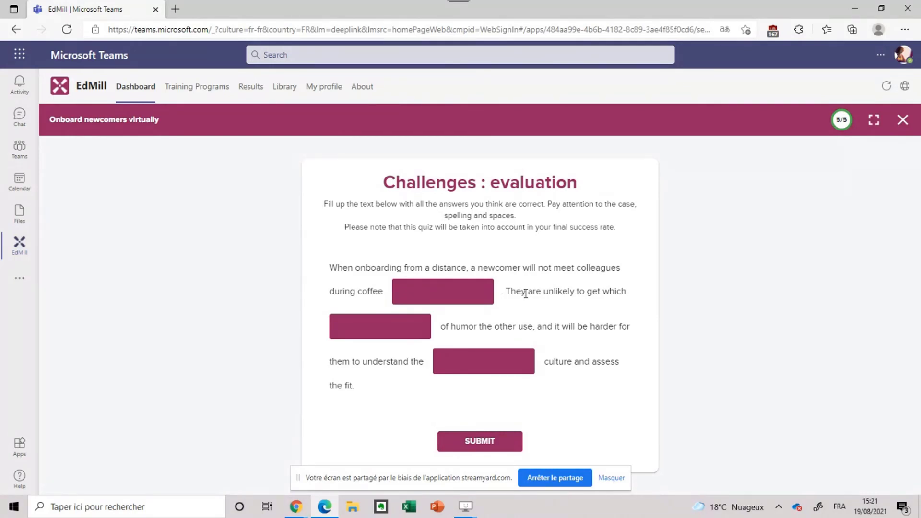
{"action": "mouse_move", "coordinate": [245, 71]}
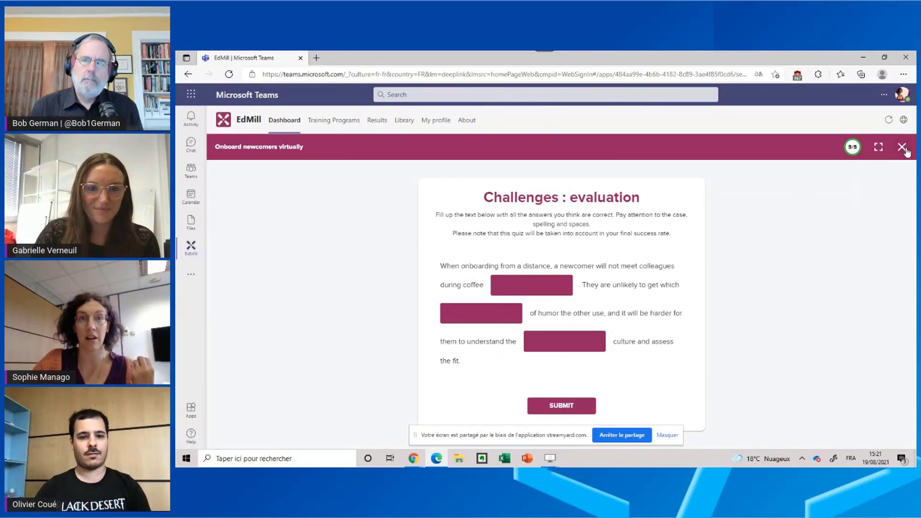
Step: Close the course player and browse Training Programs, Results, Library and My profile
{"action": "left_click", "coordinate": [903, 147]}
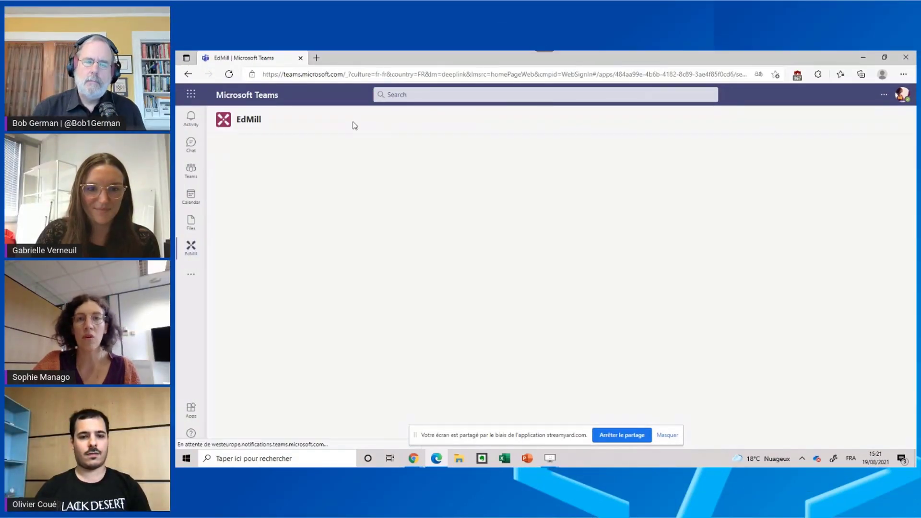
{"action": "left_click", "coordinate": [334, 120]}
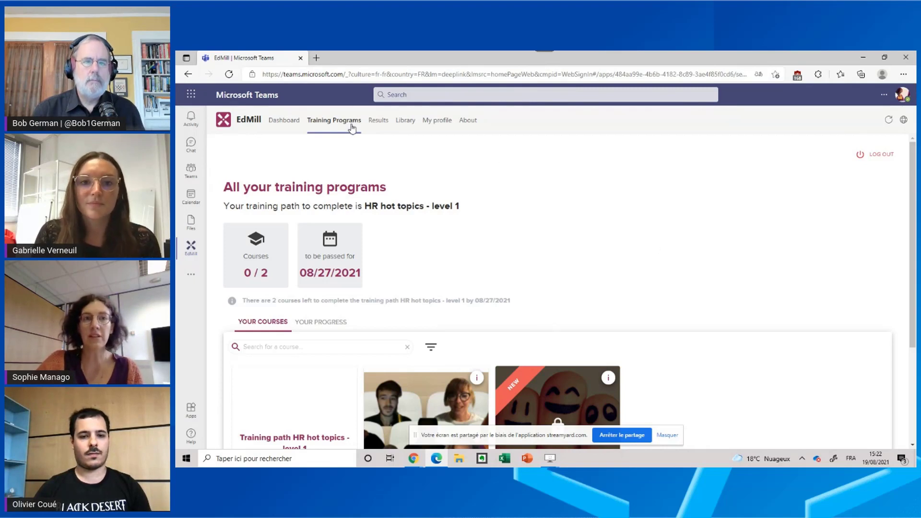
{"action": "left_click", "coordinate": [376, 120]}
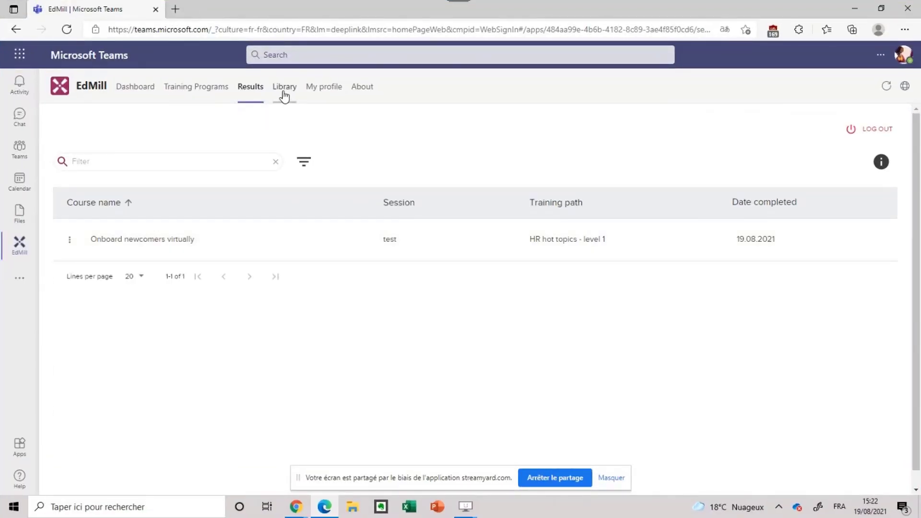
{"action": "left_click", "coordinate": [283, 86]}
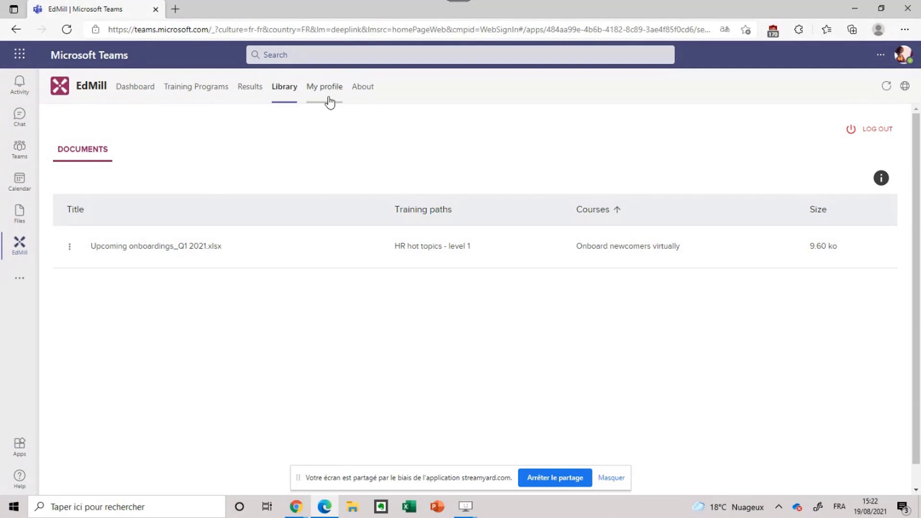
{"action": "left_click", "coordinate": [323, 86]}
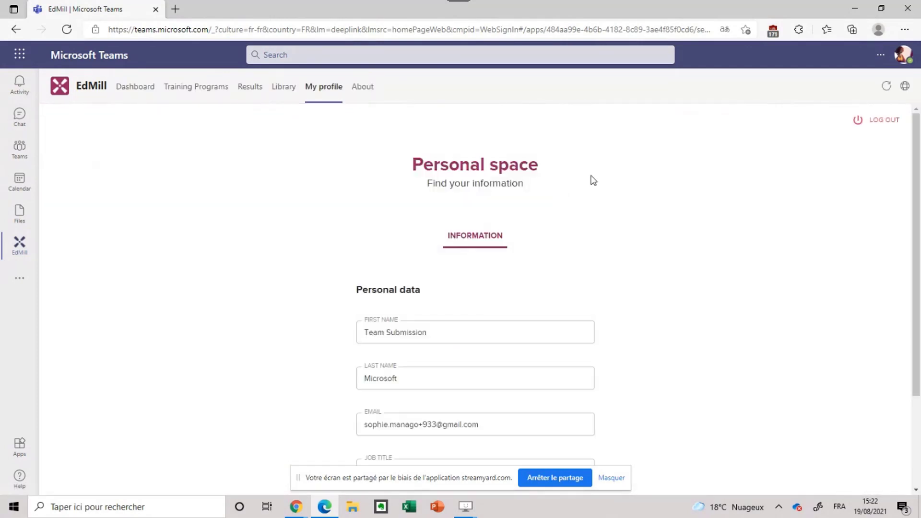
{"action": "scroll", "scroll_direction": "down", "scroll_amount": 3}
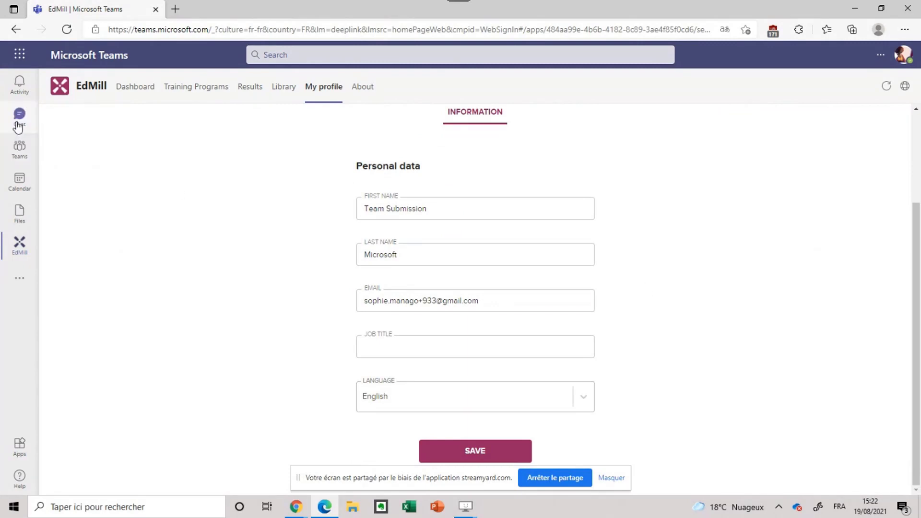
Step: Go from Chat to Teams and open myseriousgameit's HR trainings channel posts
{"action": "left_click", "coordinate": [19, 118]}
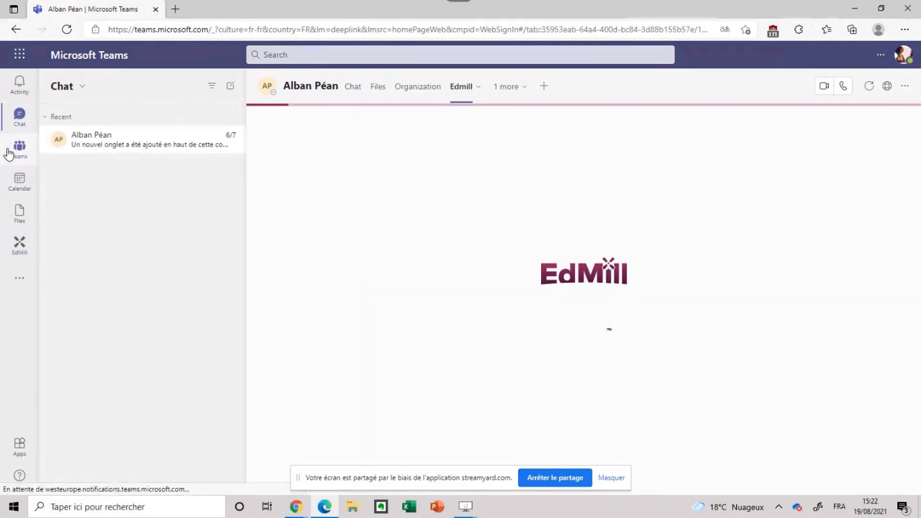
{"action": "left_click", "coordinate": [19, 149]}
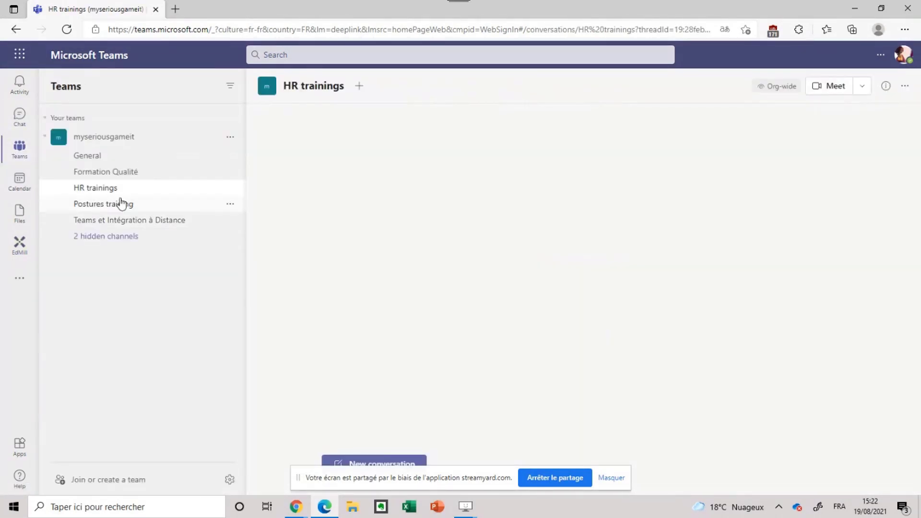
{"action": "left_click", "coordinate": [94, 188]}
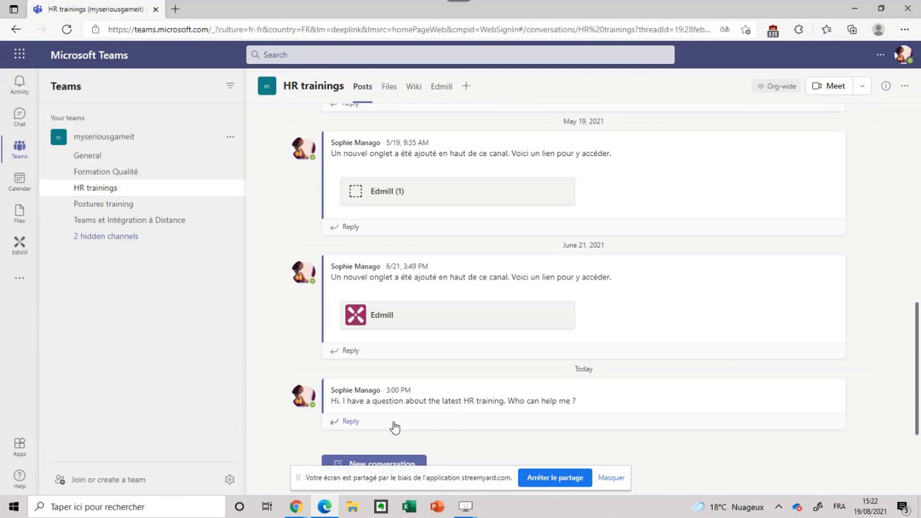
{"action": "mouse_move", "coordinate": [577, 396]}
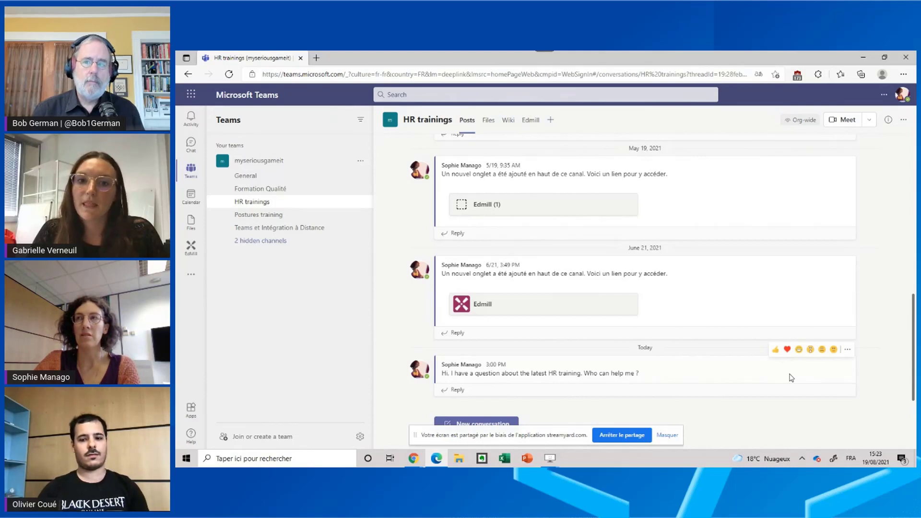
{"action": "mouse_move", "coordinate": [783, 377]}
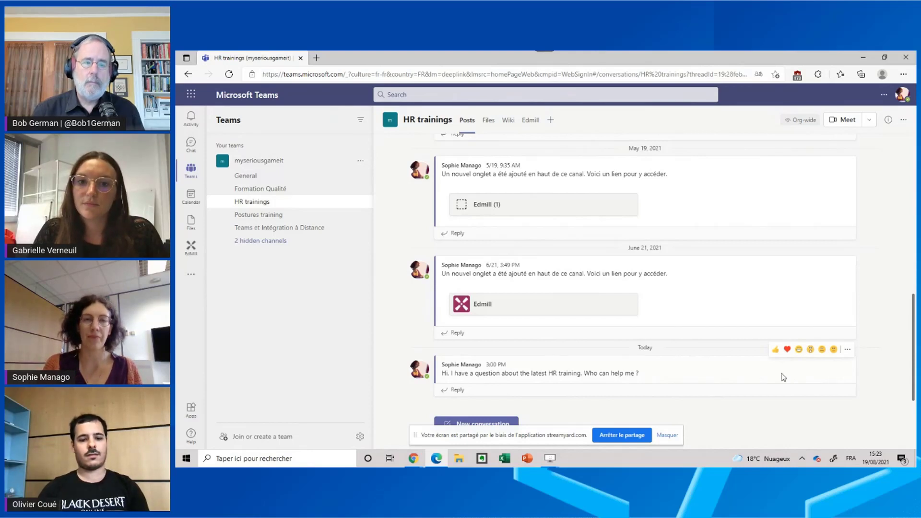